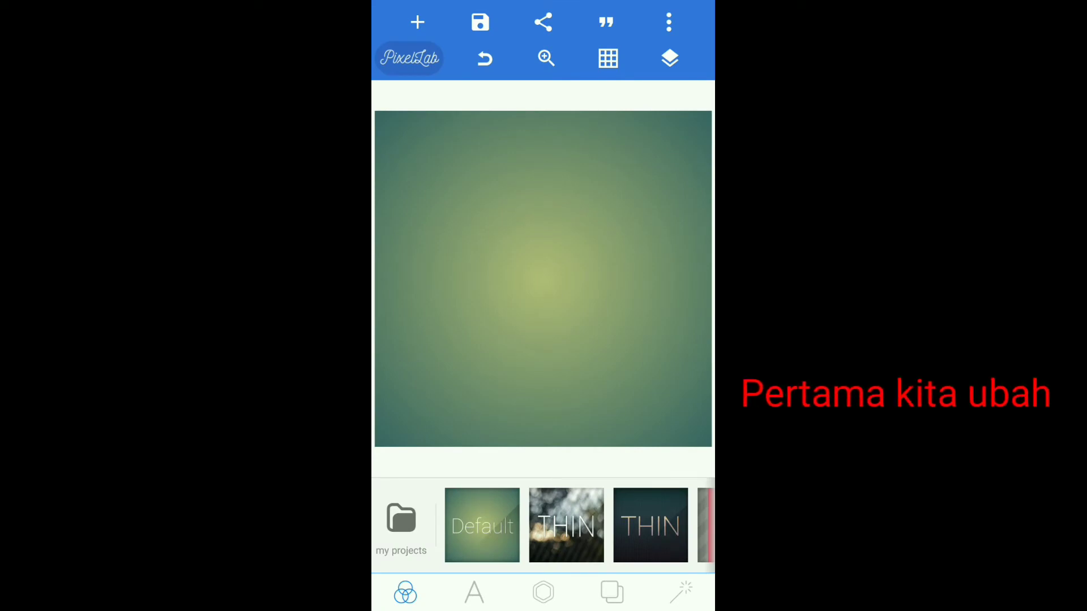
Replace the green gradient background with a transparent background
click(611, 592)
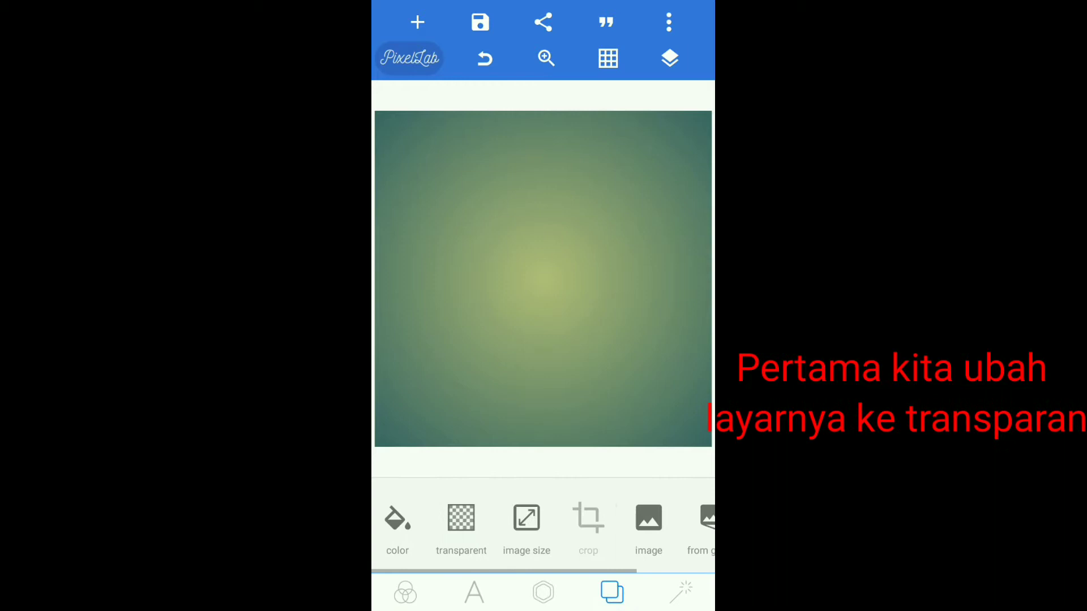
click(461, 523)
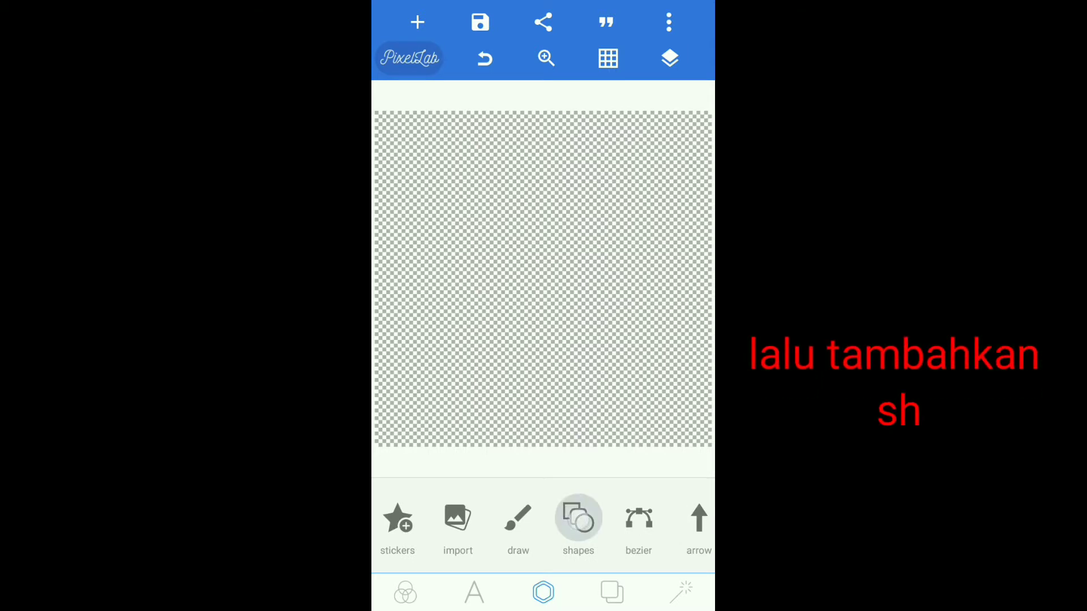
Add a rectangle stretched over the whole canvas and lock its layer
click(578, 519)
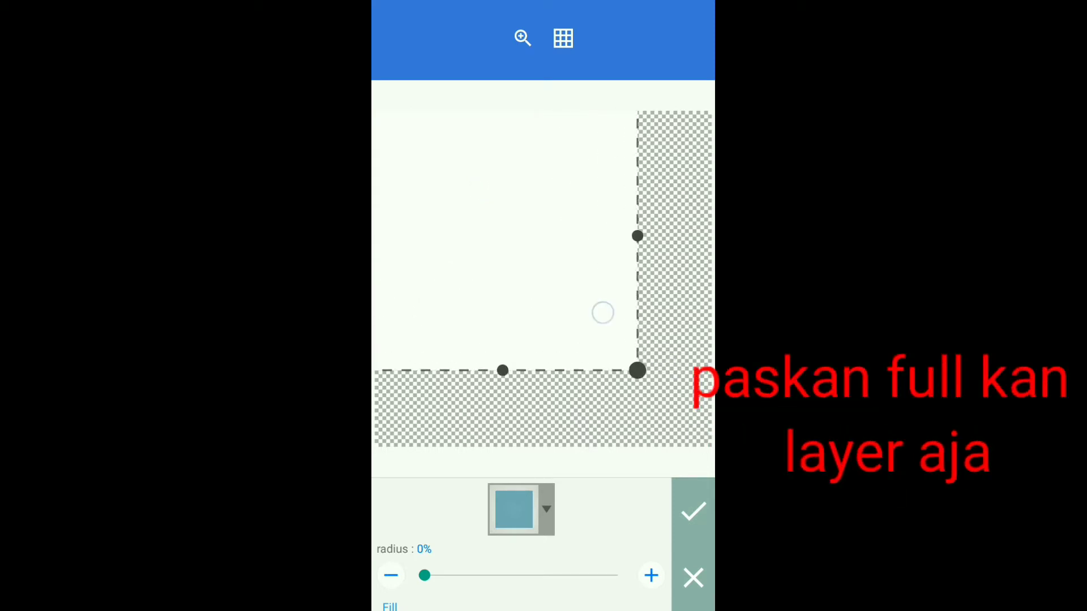
drag(638, 371, 633, 386)
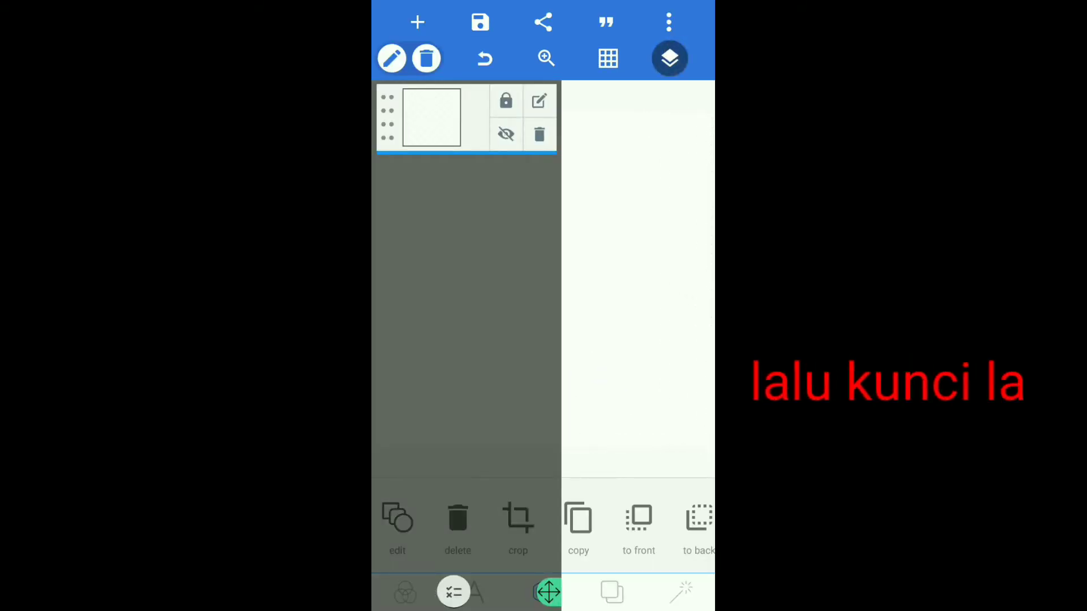
click(506, 101)
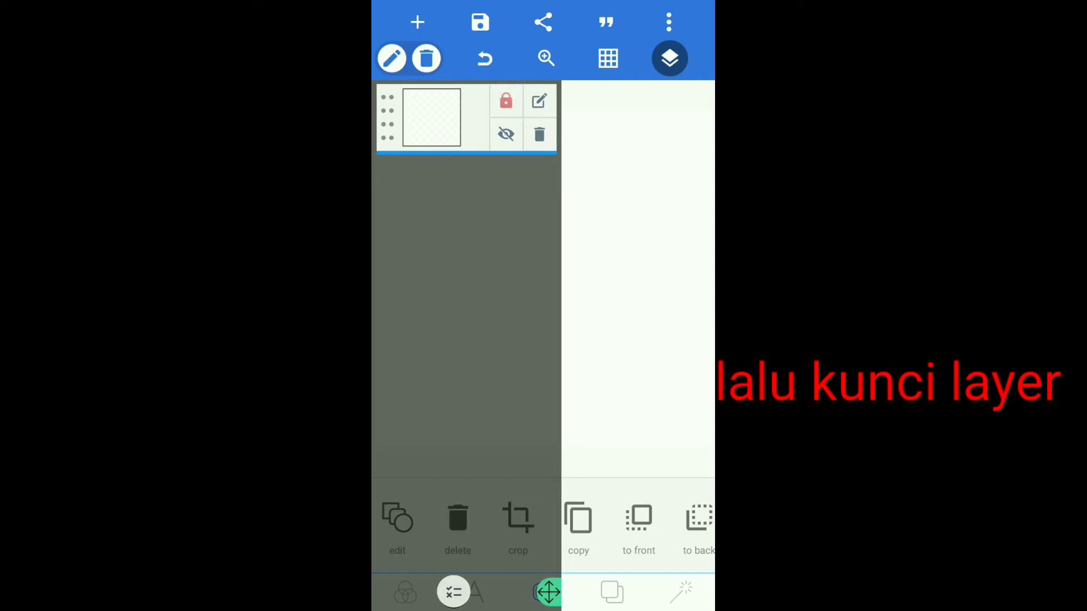
click(669, 58)
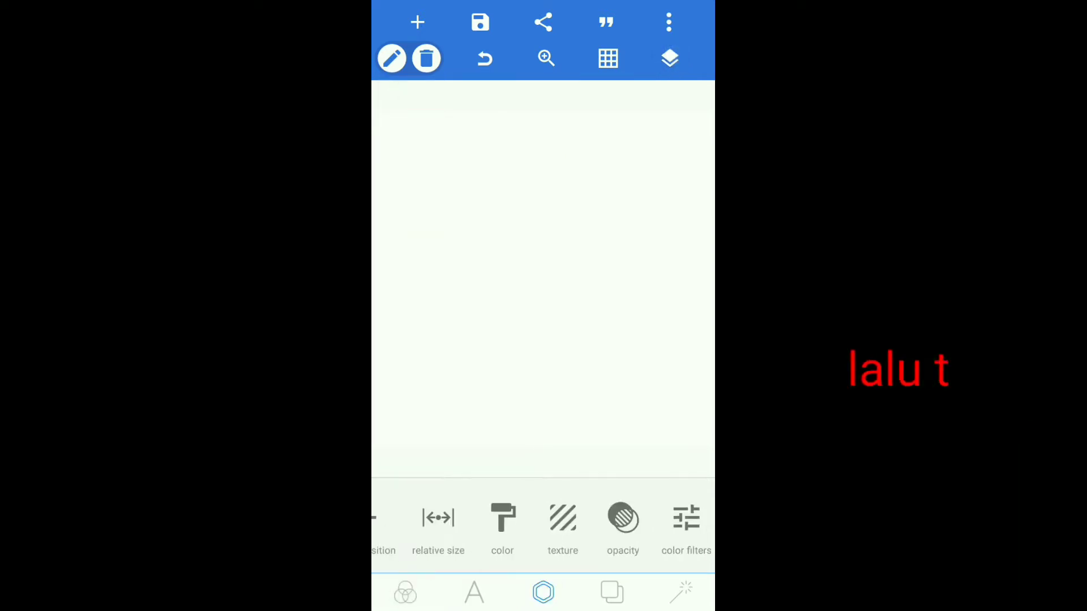
Import the ink splash PNG, trimming the right and widening the left of the crop
click(417, 22)
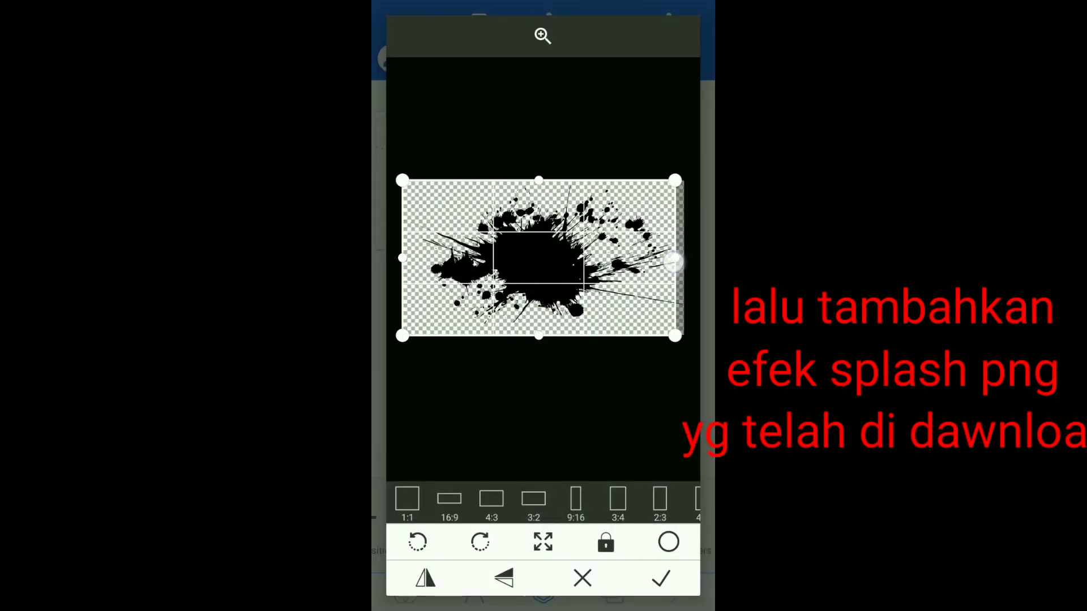
drag(675, 260, 610, 260)
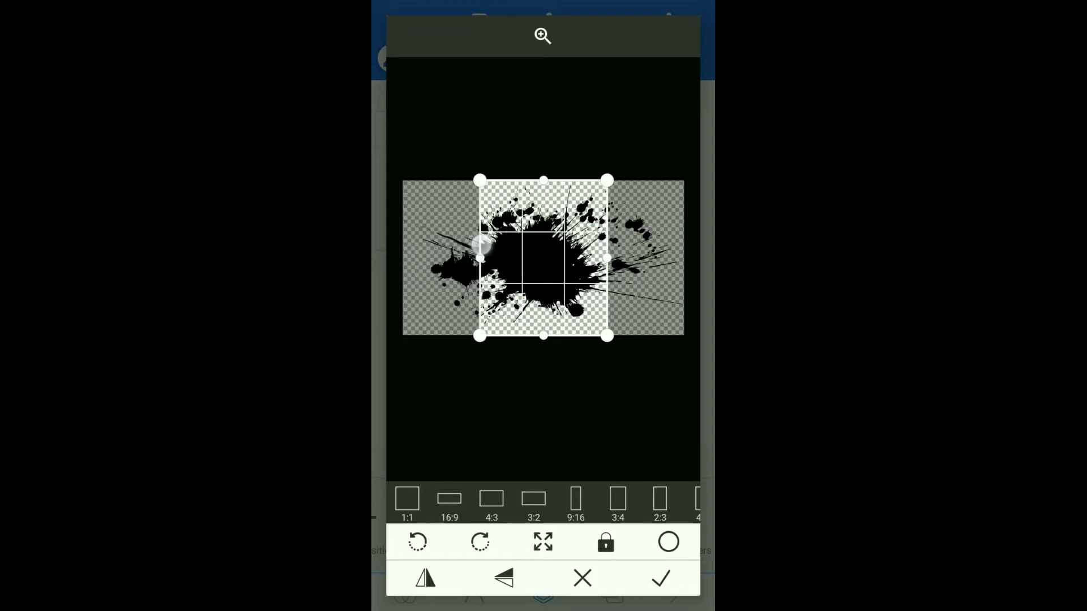
drag(478, 260, 473, 260)
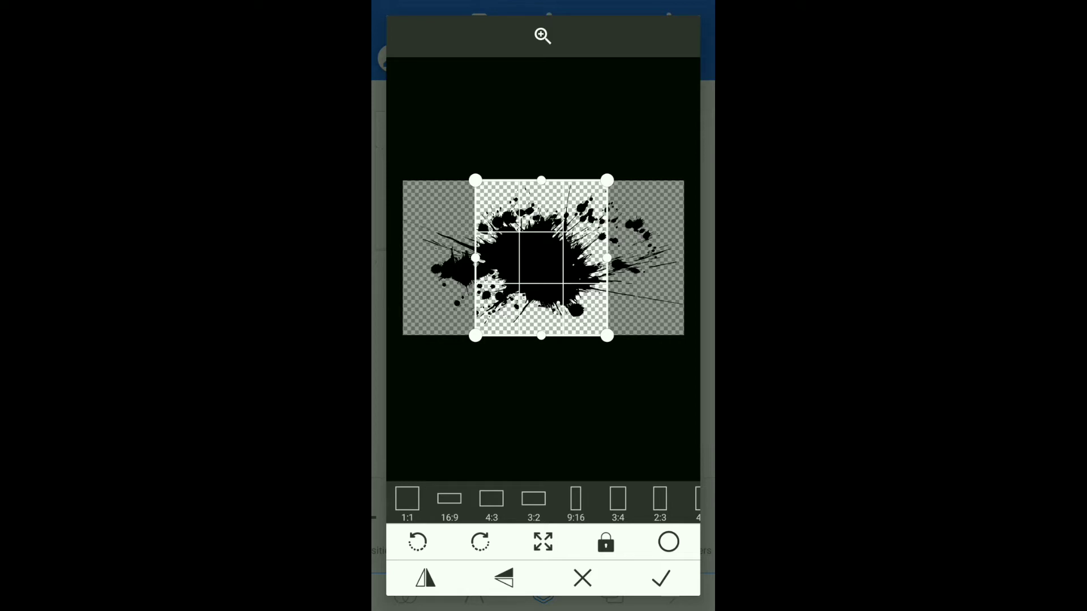
drag(475, 258, 450, 258)
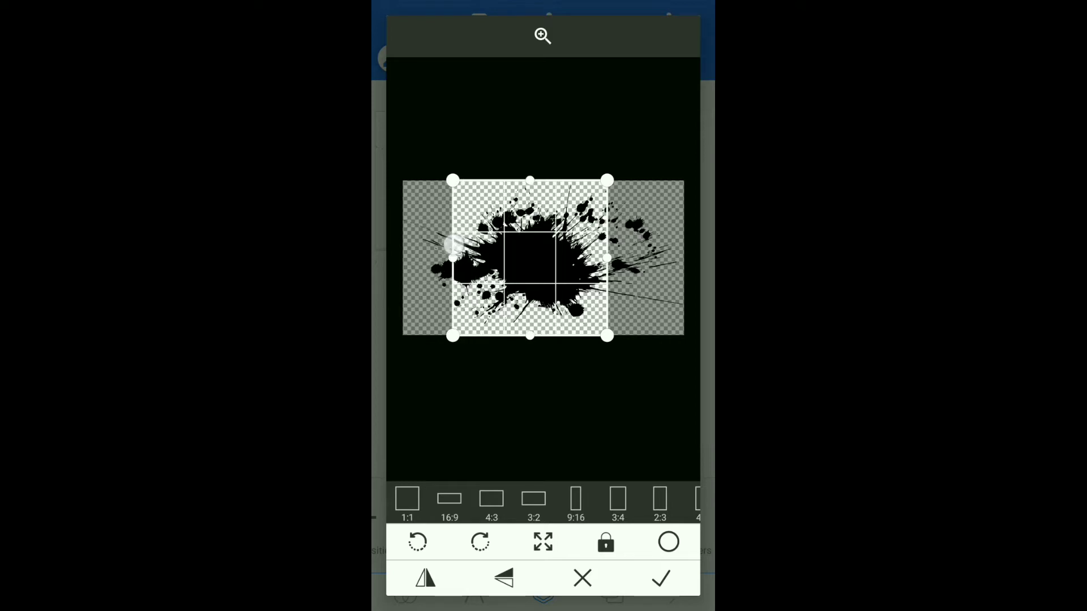
drag(451, 258, 428, 258)
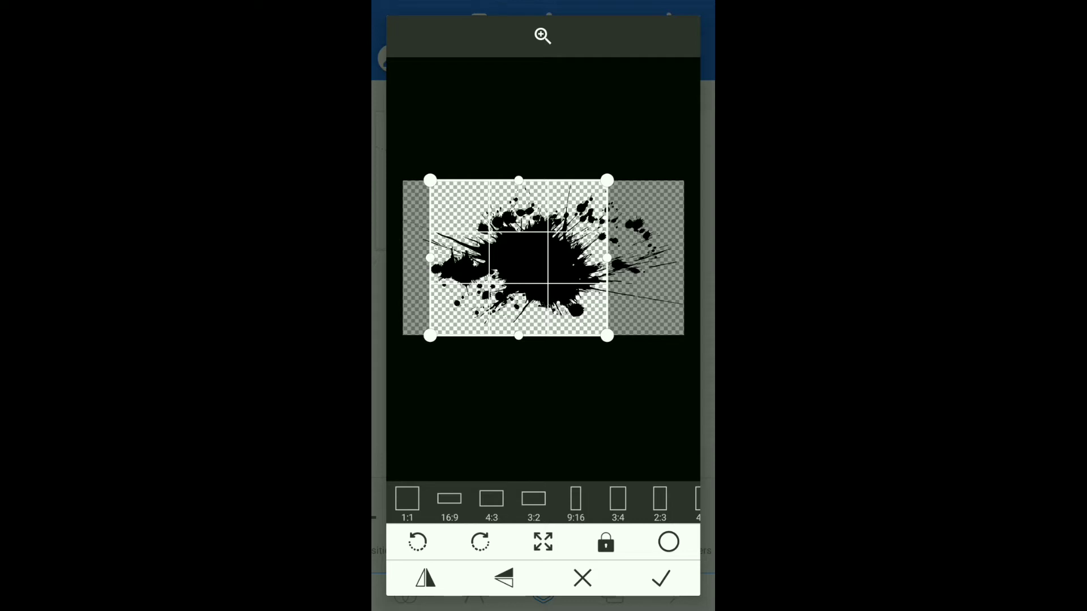
click(660, 578)
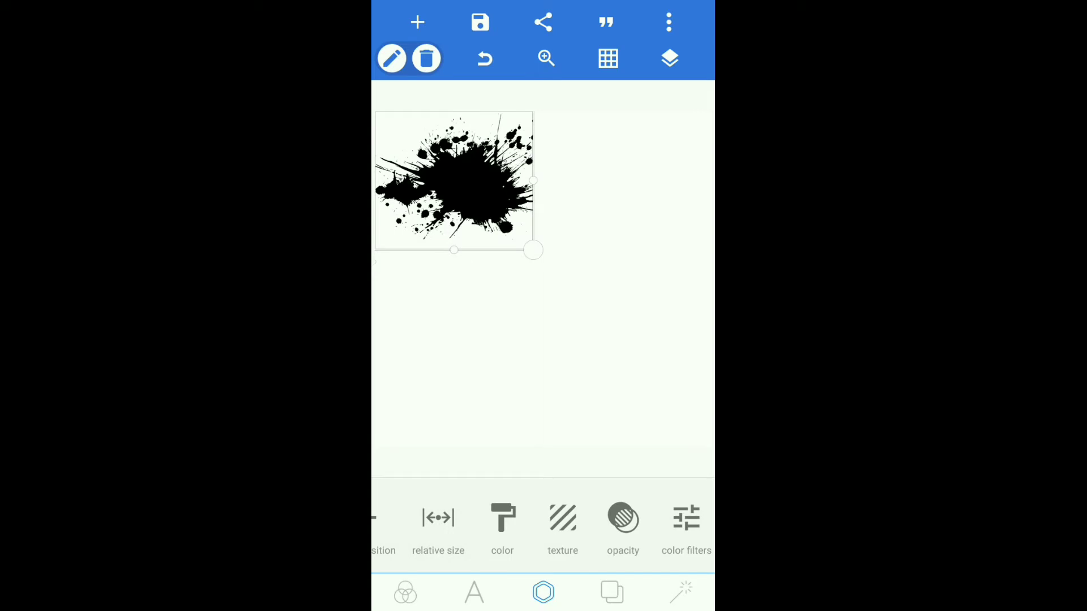
Drag the splash's corner handle outward until it nearly fills the canvas width
drag(532, 250, 624, 331)
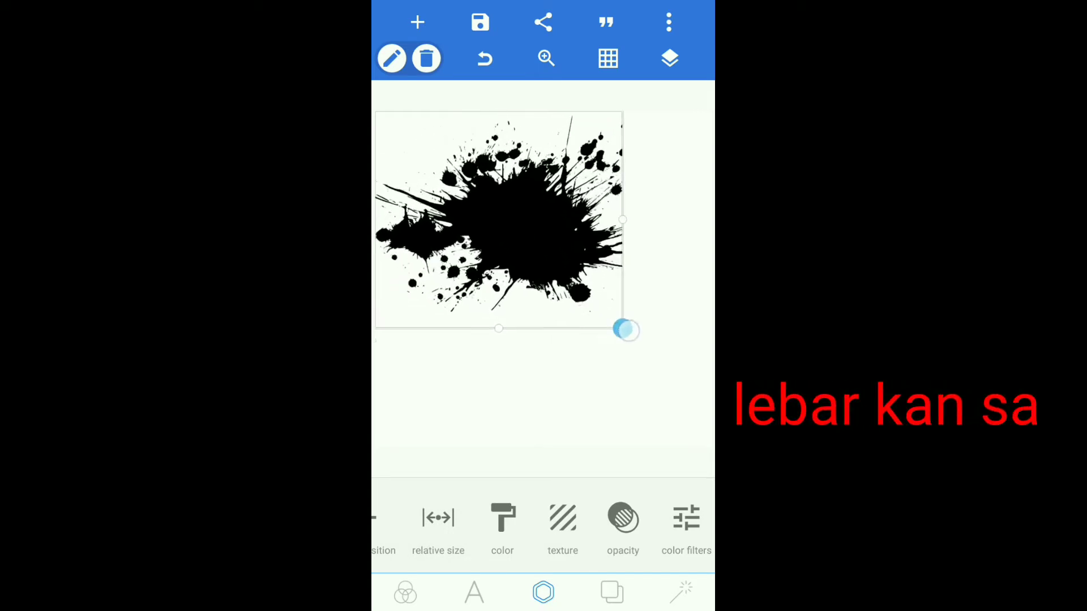
drag(626, 330, 682, 381)
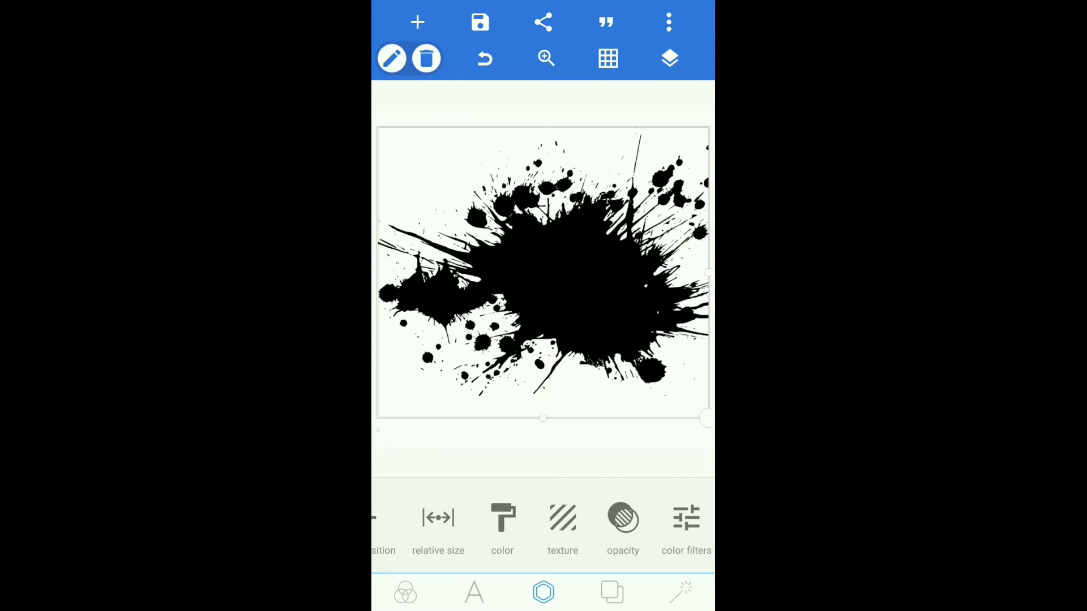
Unlock the rectangle layer, select it with the splash, and merge and confirm
click(669, 58)
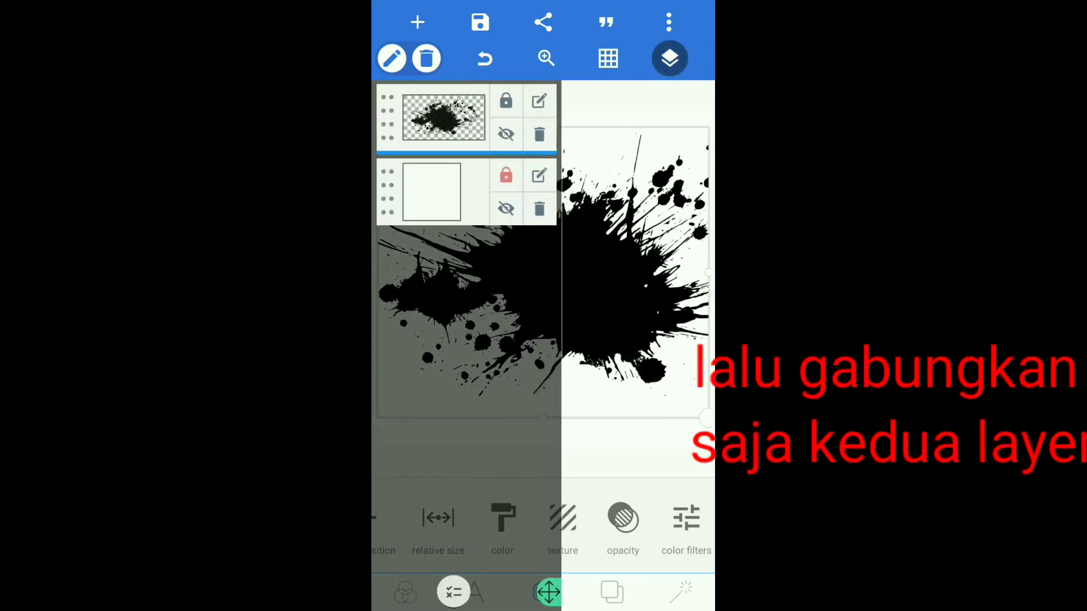
click(505, 175)
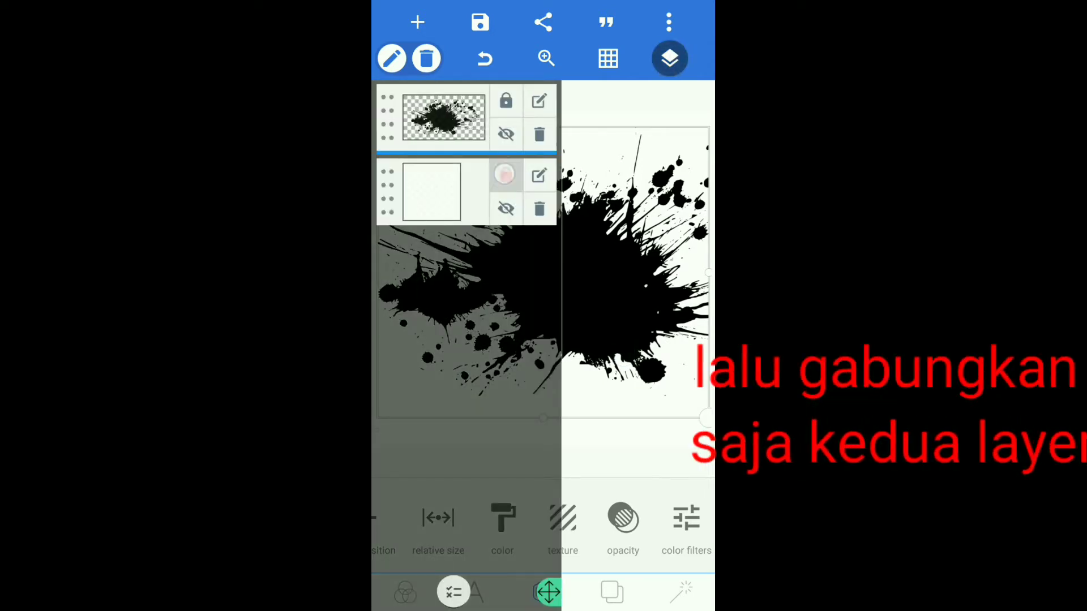
click(454, 592)
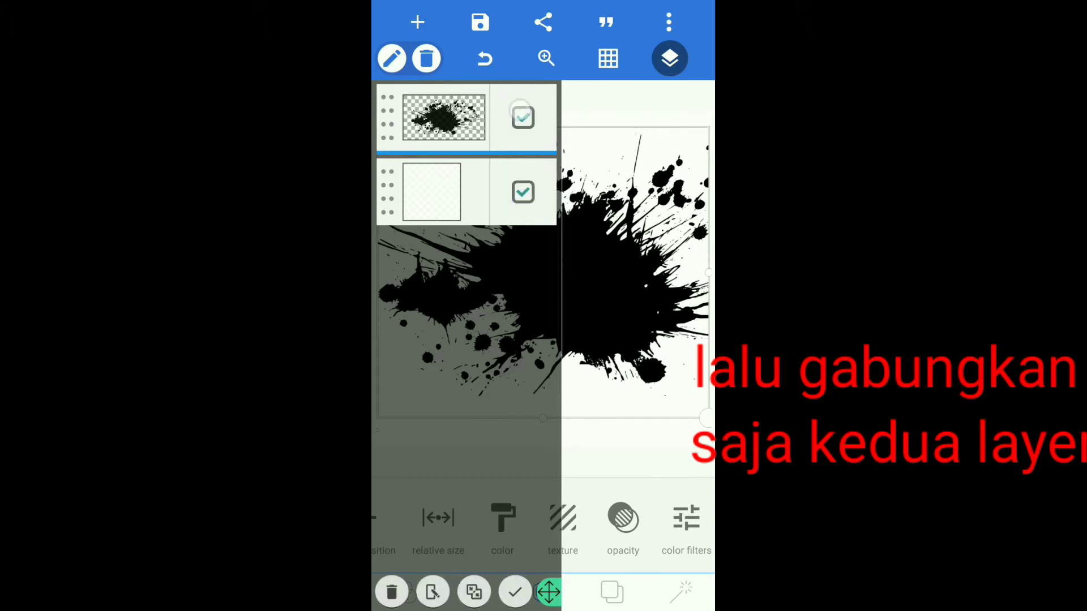
click(522, 116)
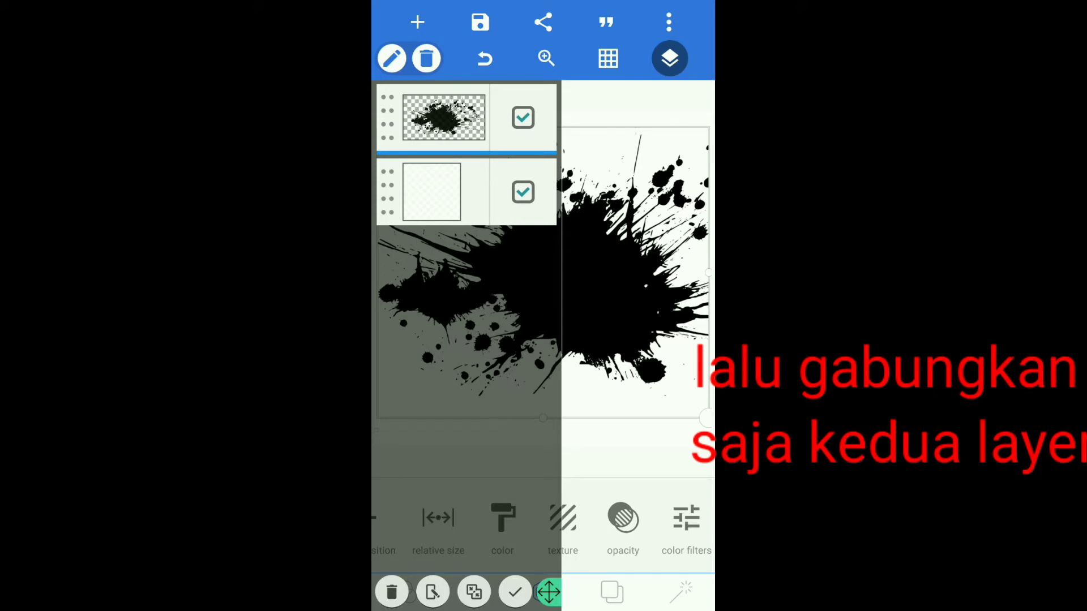
click(474, 592)
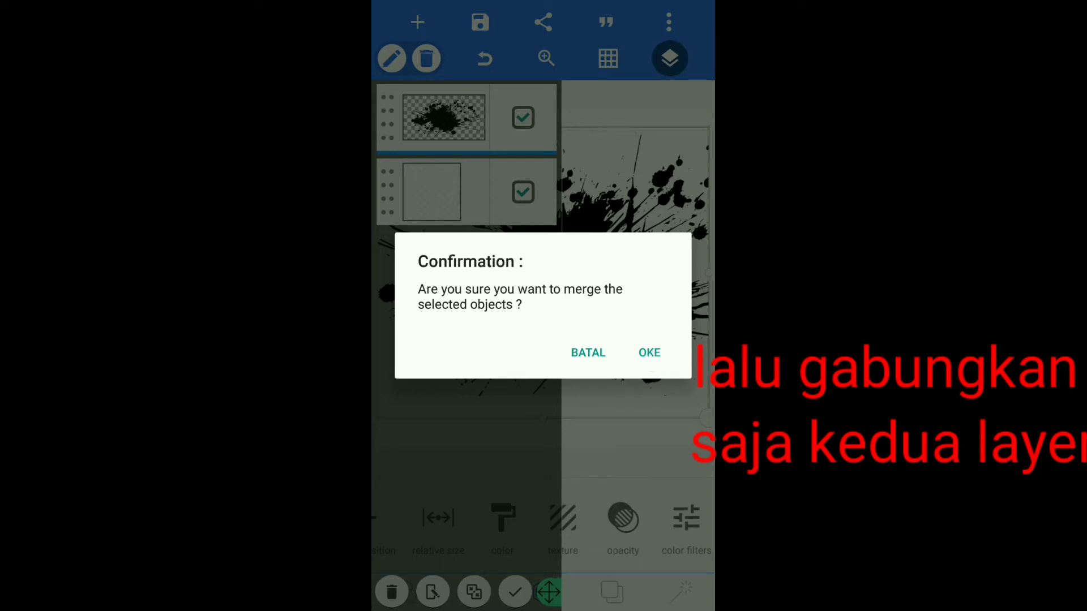
click(649, 353)
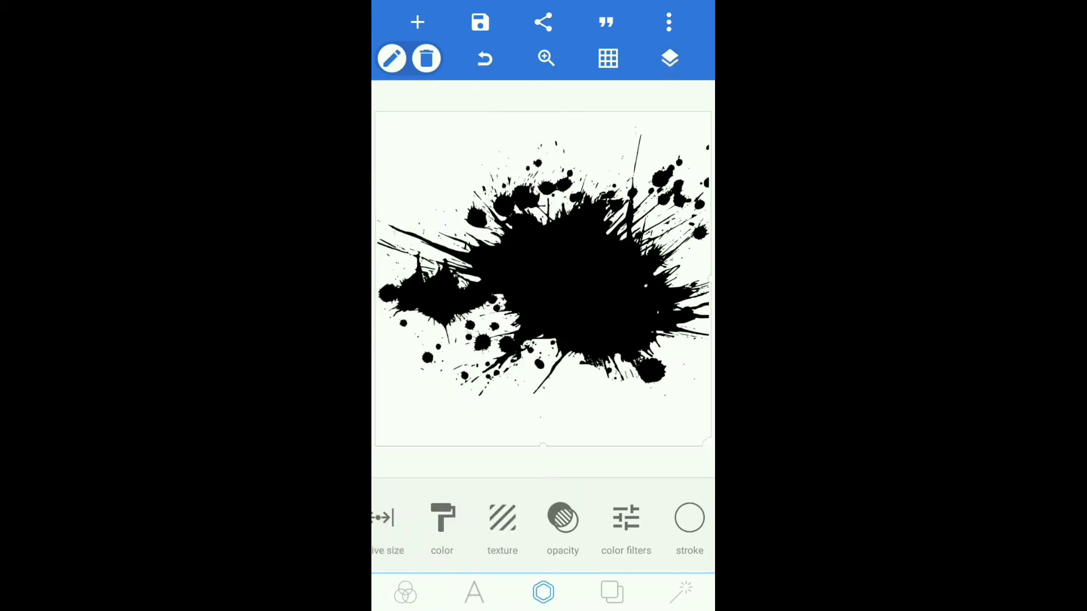
Enable 'erase color' on the merged layer and erase the splash's black
scroll(left, 3)
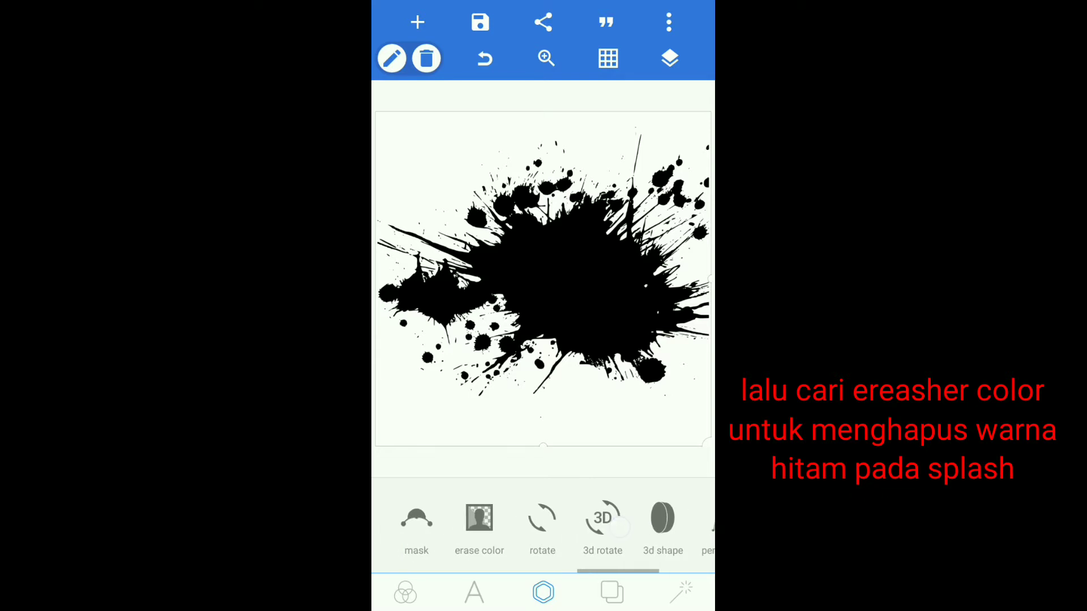
click(479, 523)
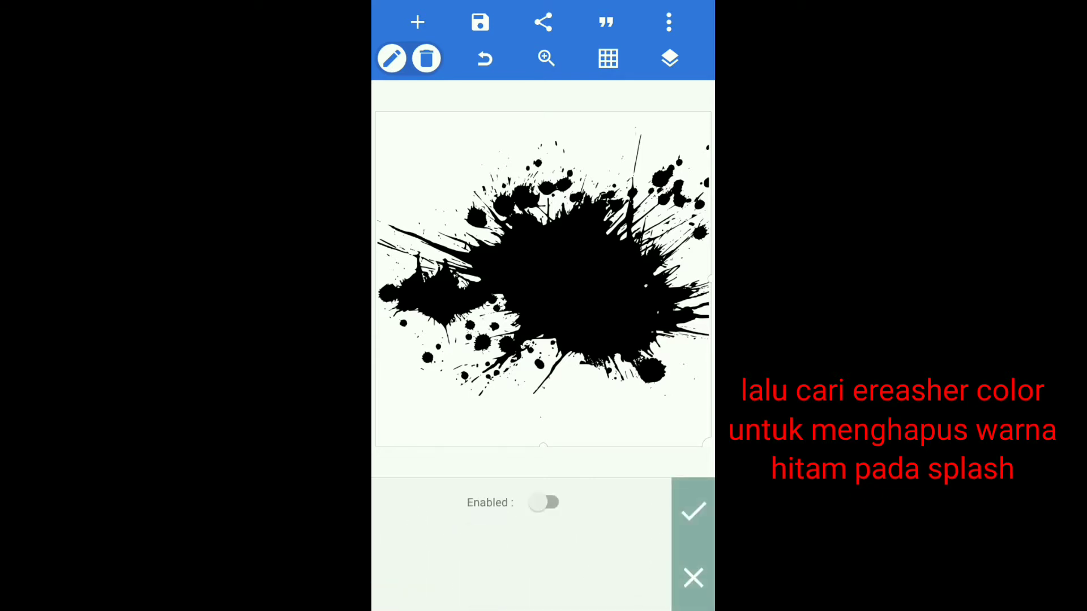
click(544, 503)
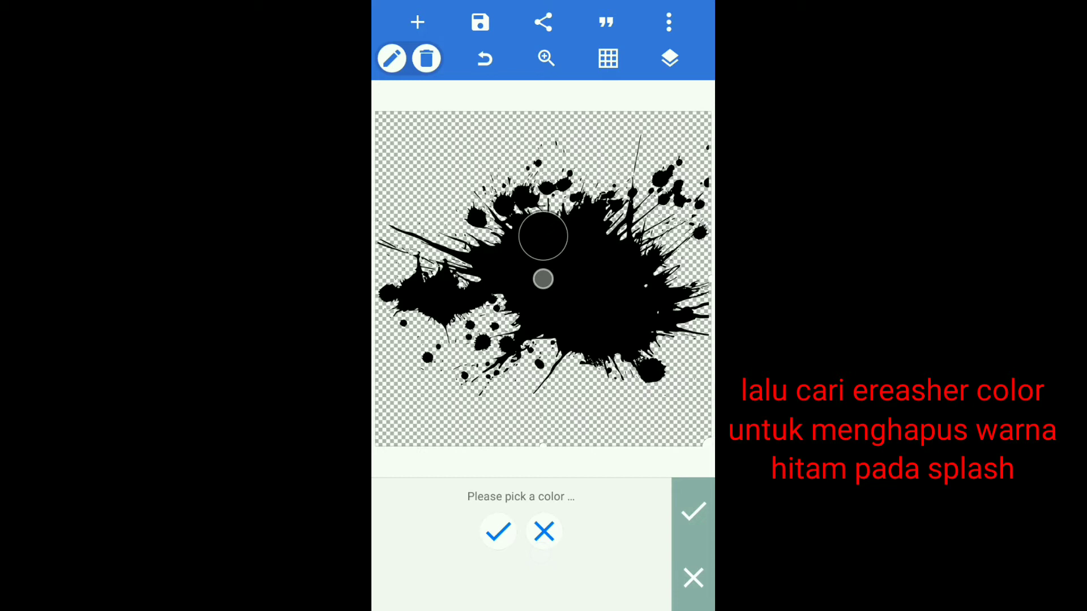
click(498, 532)
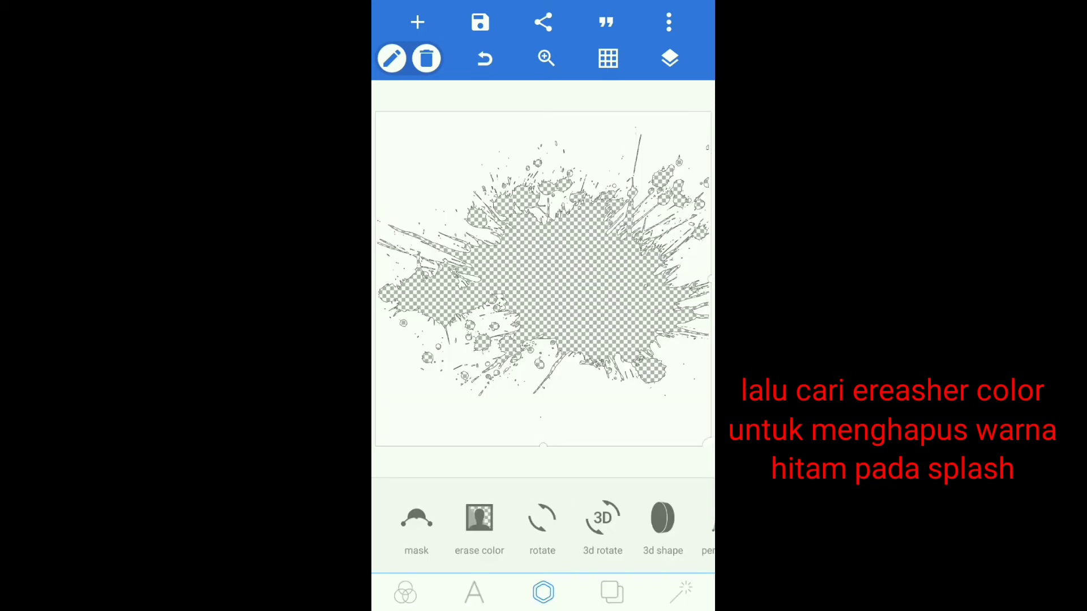
Pick the photo of the girl in glasses from the phone's Foto gallery
click(417, 22)
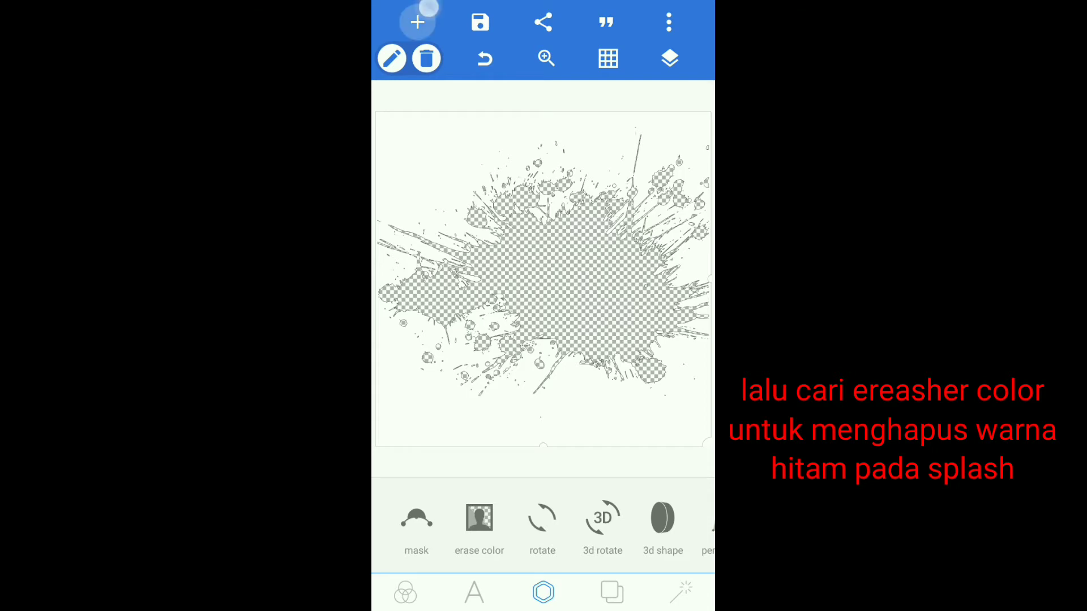
click(416, 22)
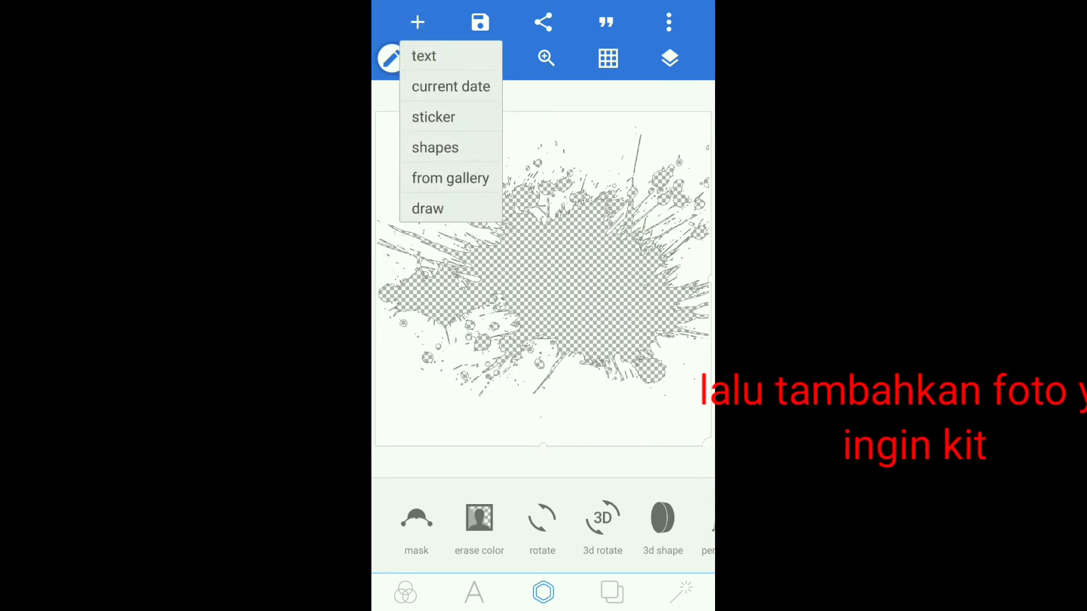
click(450, 177)
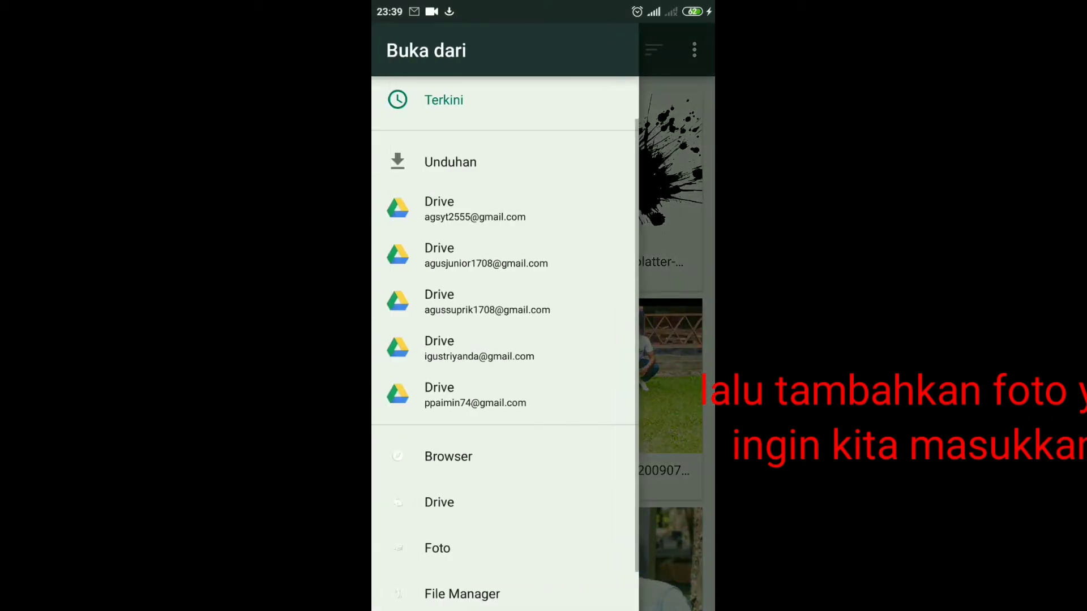
click(438, 548)
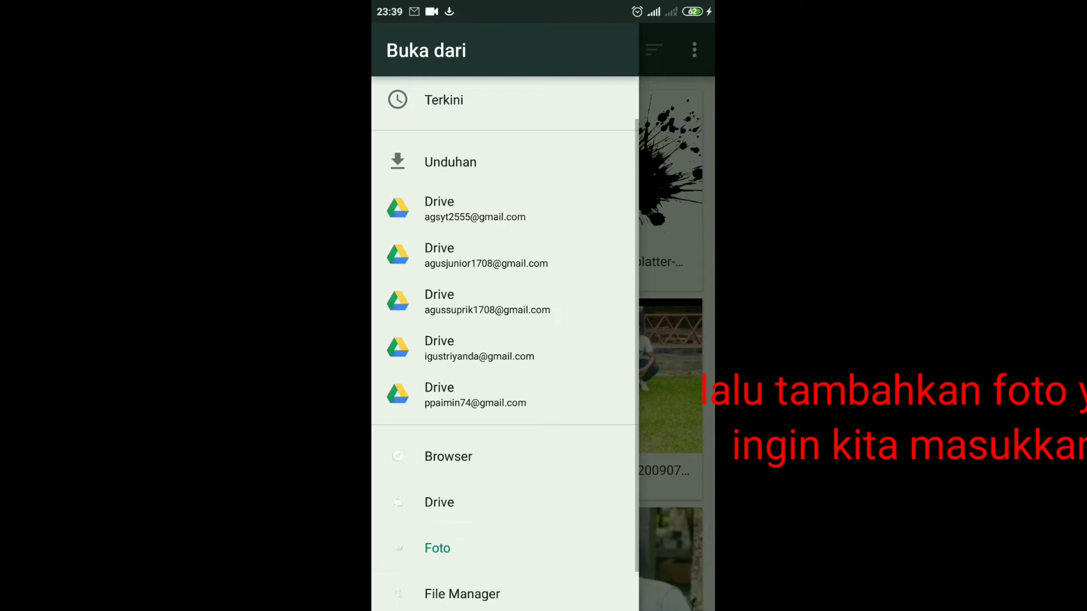
click(438, 549)
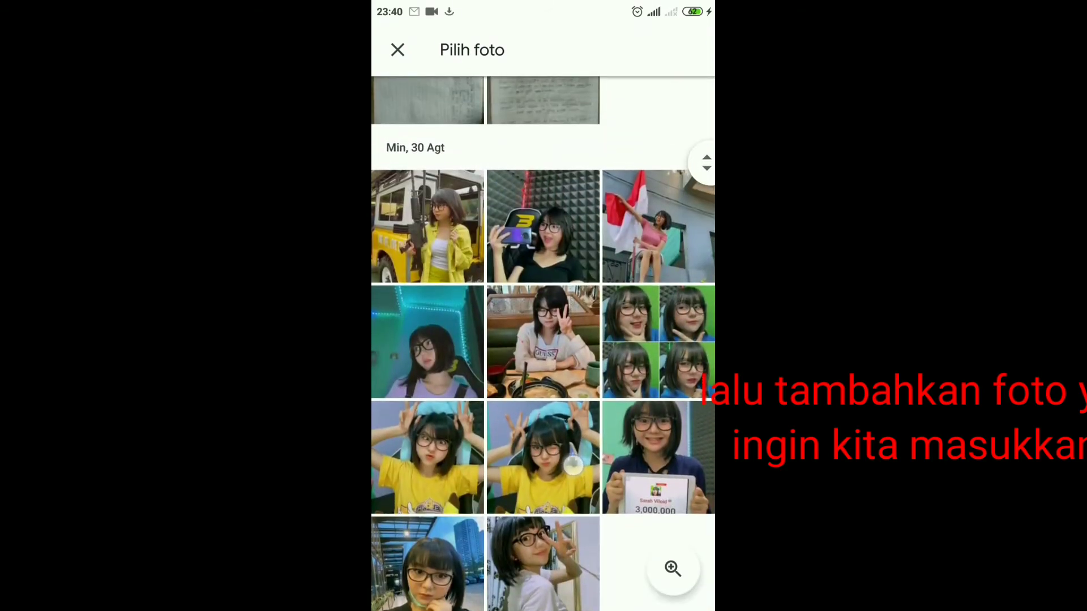
scroll(down, 3)
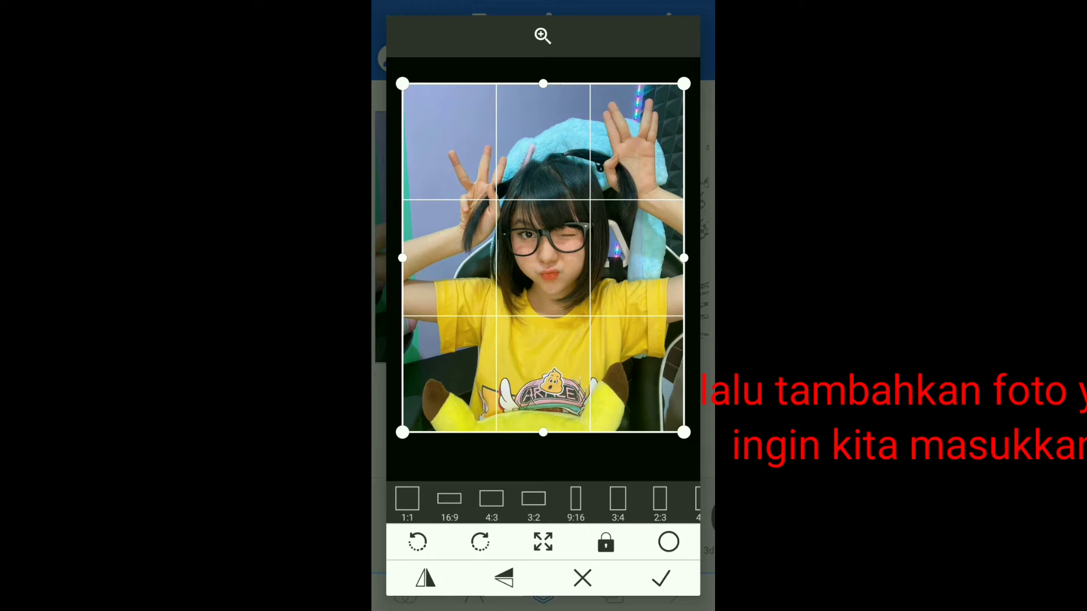
Accept the crop to insert the girl's photo onto the canvas
click(659, 577)
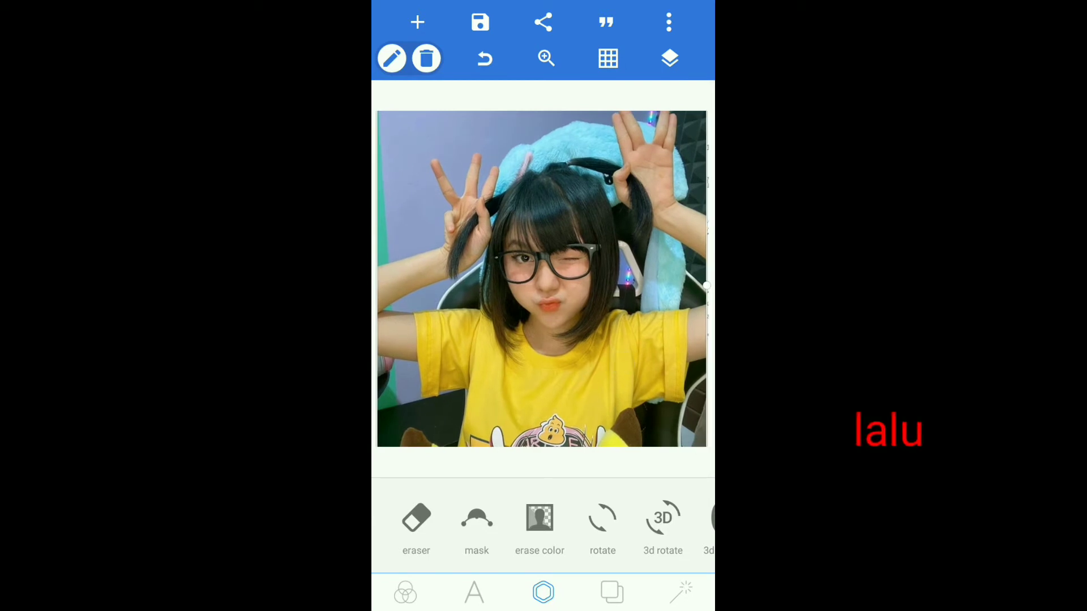
Reorder layers so the photo sits beneath the white splash cutout layer
click(668, 58)
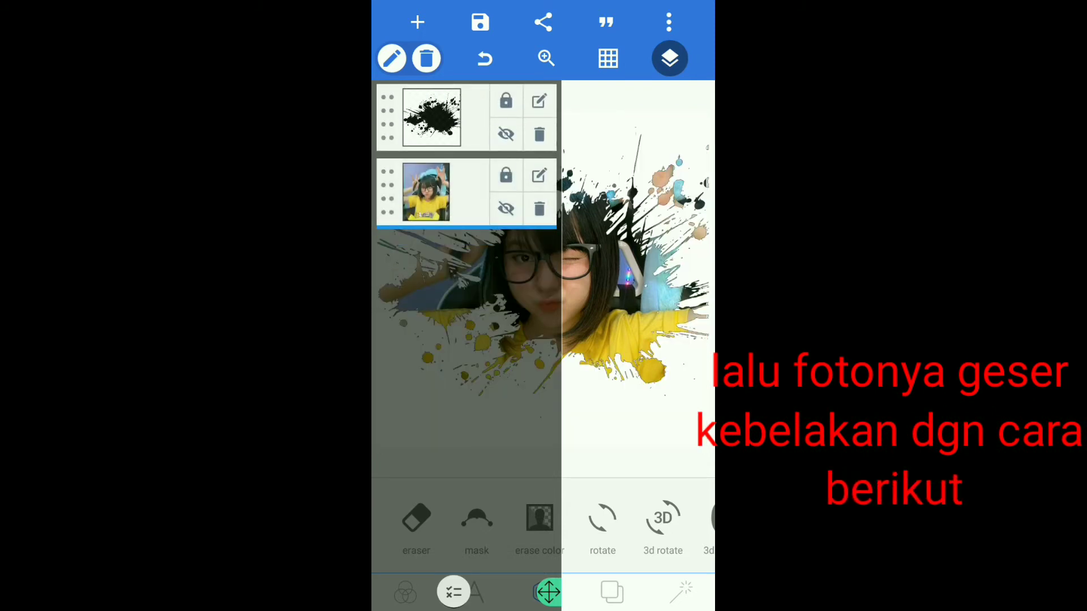
click(668, 58)
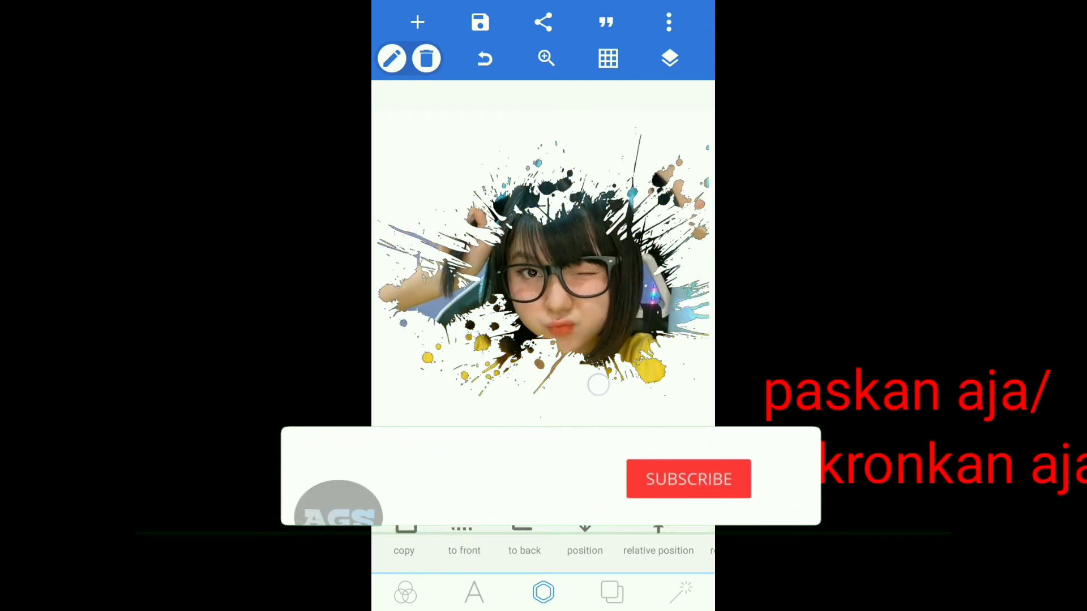
Adjust the photo so her face and yellow shirt sit centred in the splash
click(687, 478)
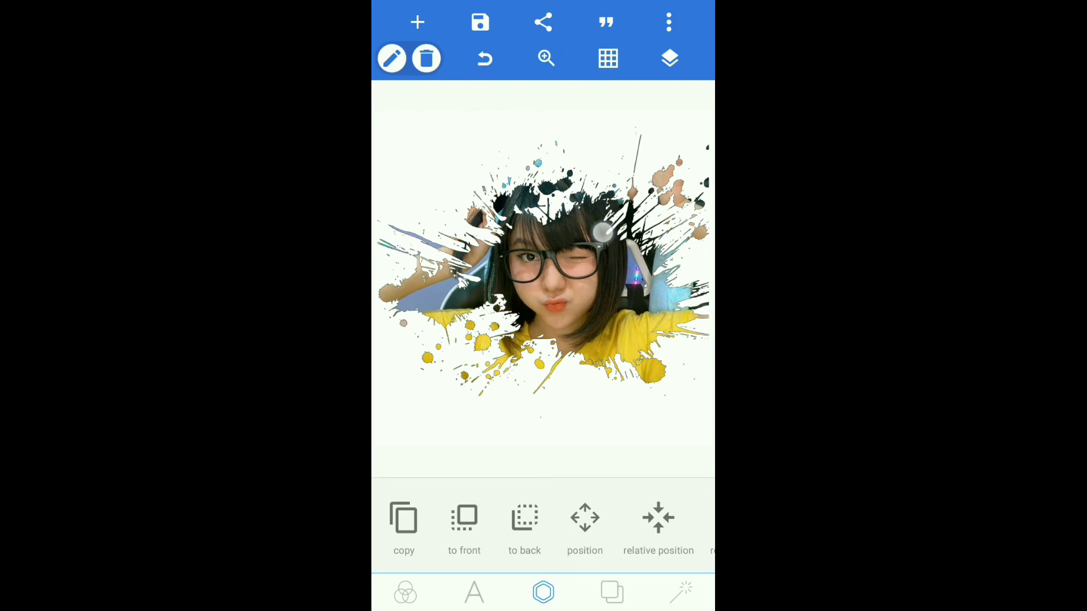
Save the splash-framed photo to the gallery as an image
click(480, 22)
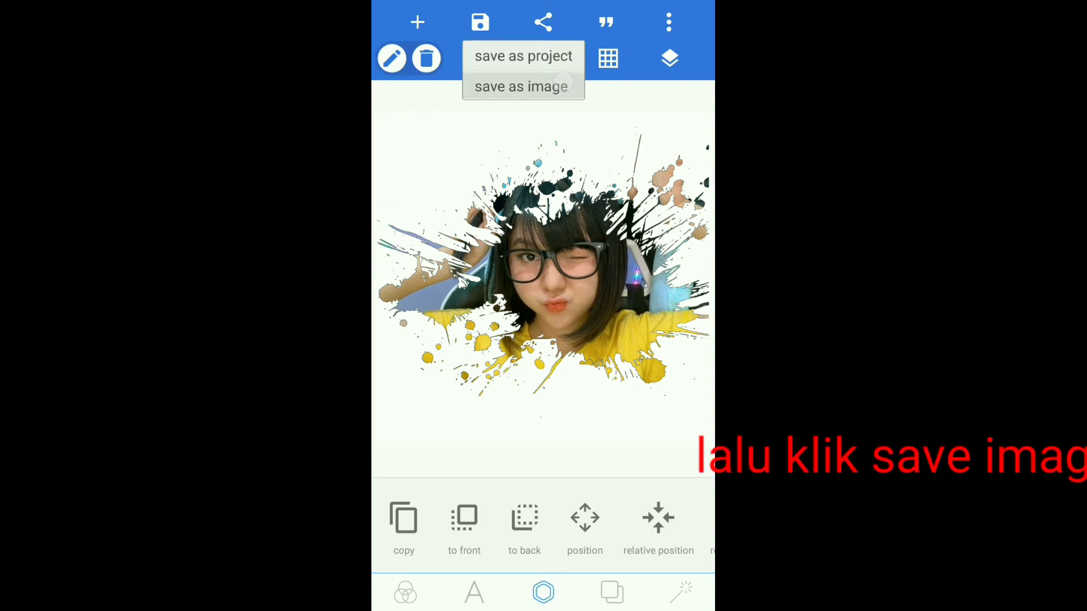
click(521, 86)
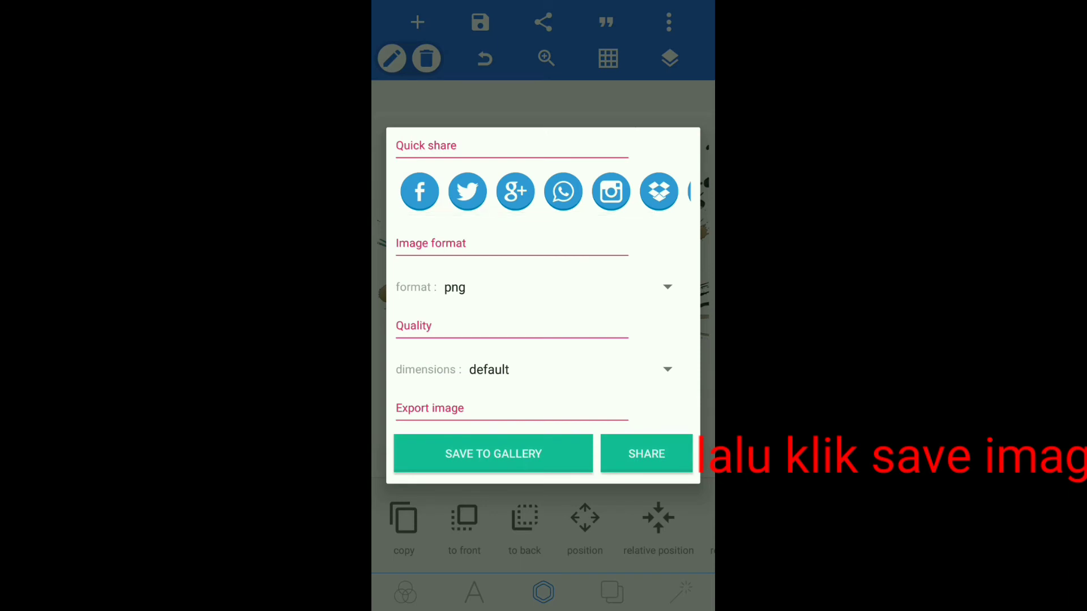
click(493, 454)
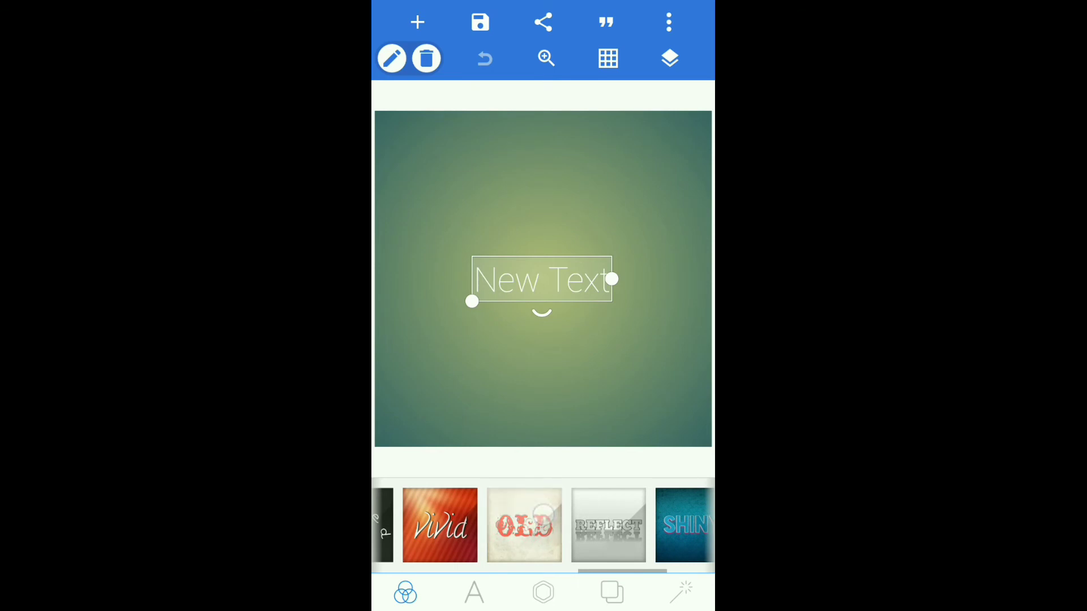
Apply the OLD vintage-paper template with its red-blue title and confirm with OKE
click(524, 525)
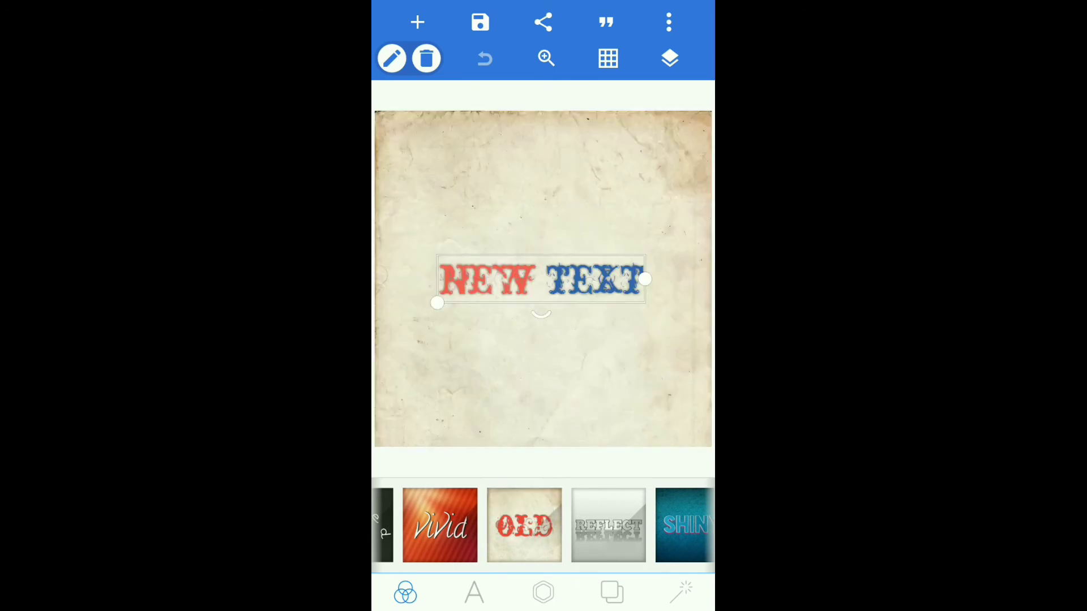
drag(541, 281, 509, 172)
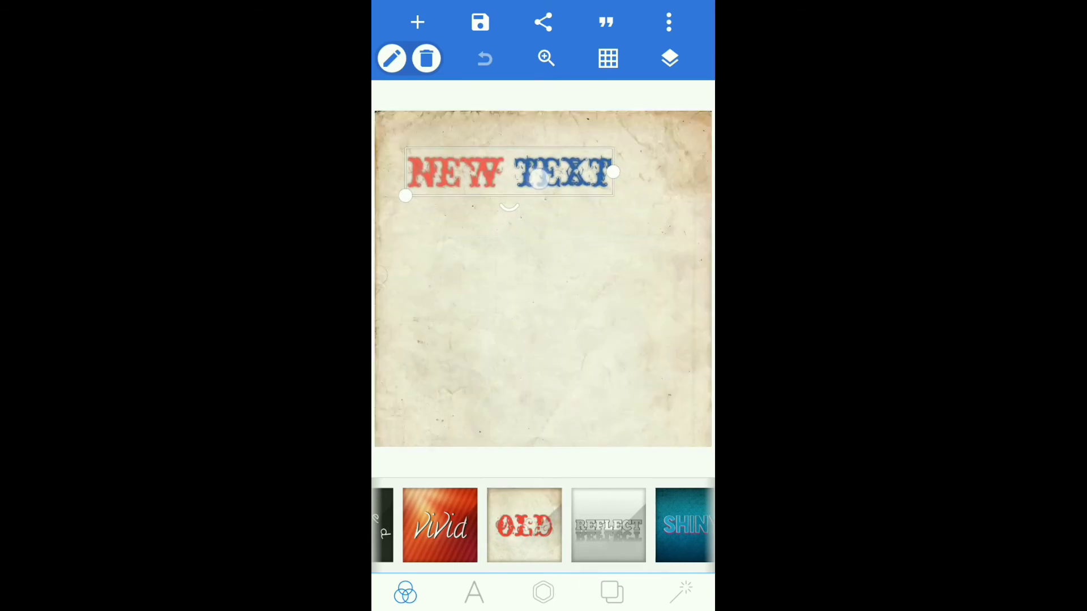
drag(509, 171, 512, 215)
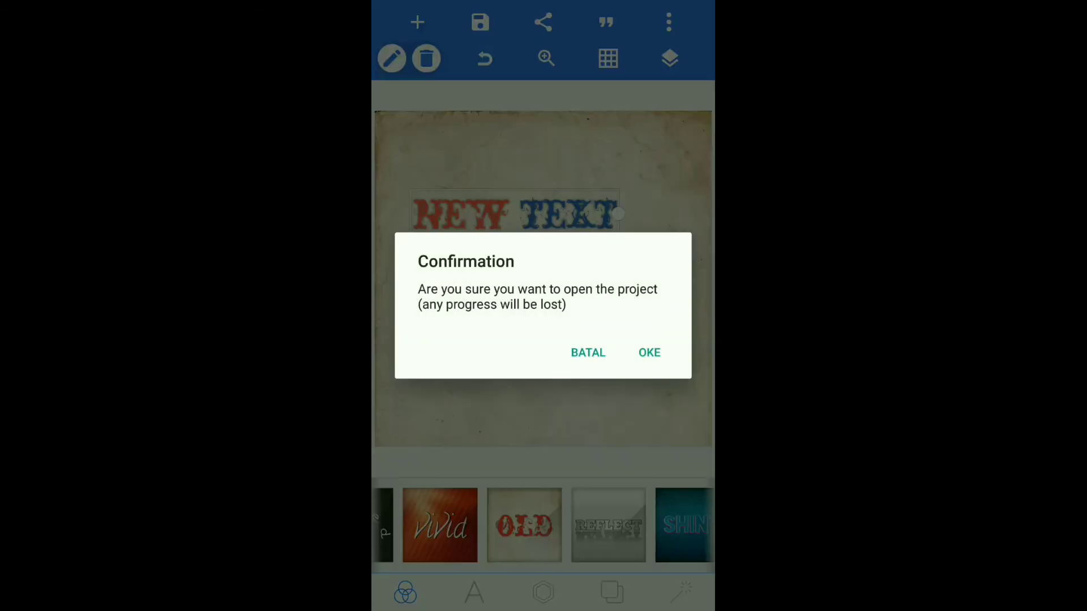
click(587, 352)
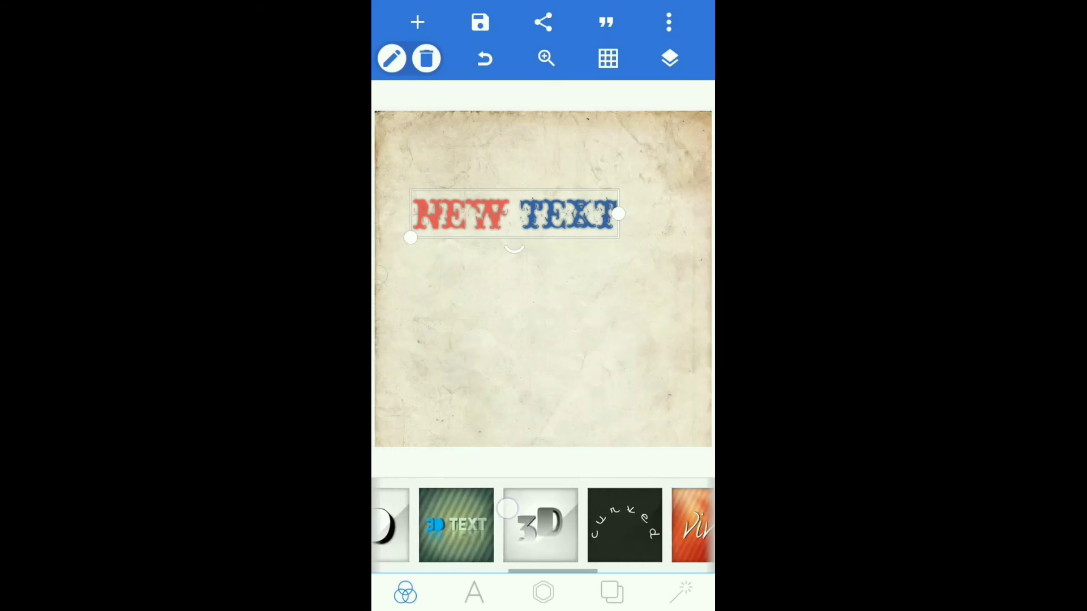
Lower the title to the page bottom and load the saved splash photo from the gallery
scroll(left, 3)
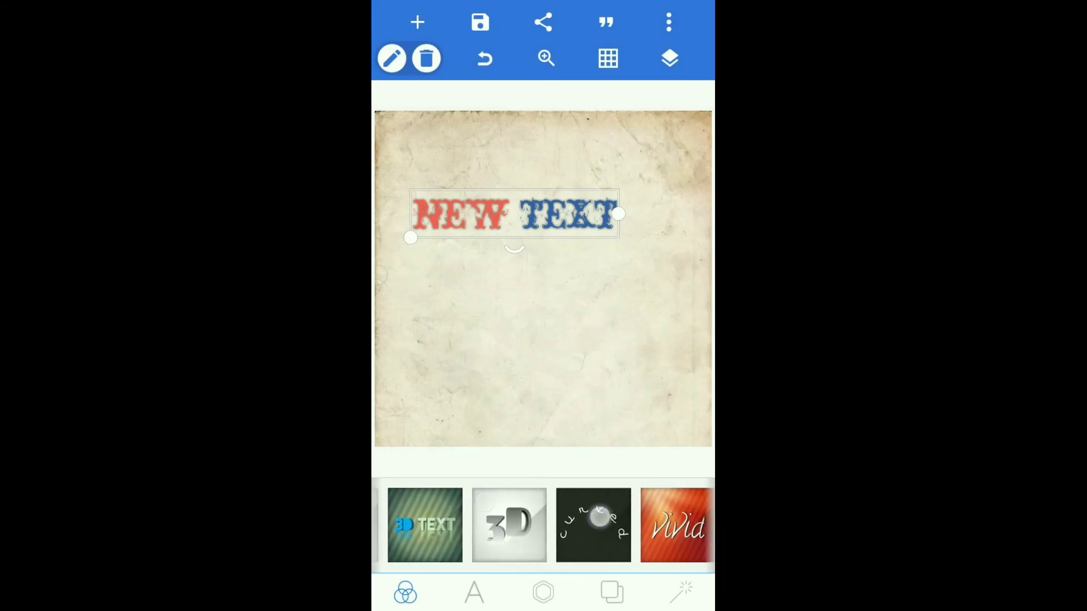
scroll(left, 3)
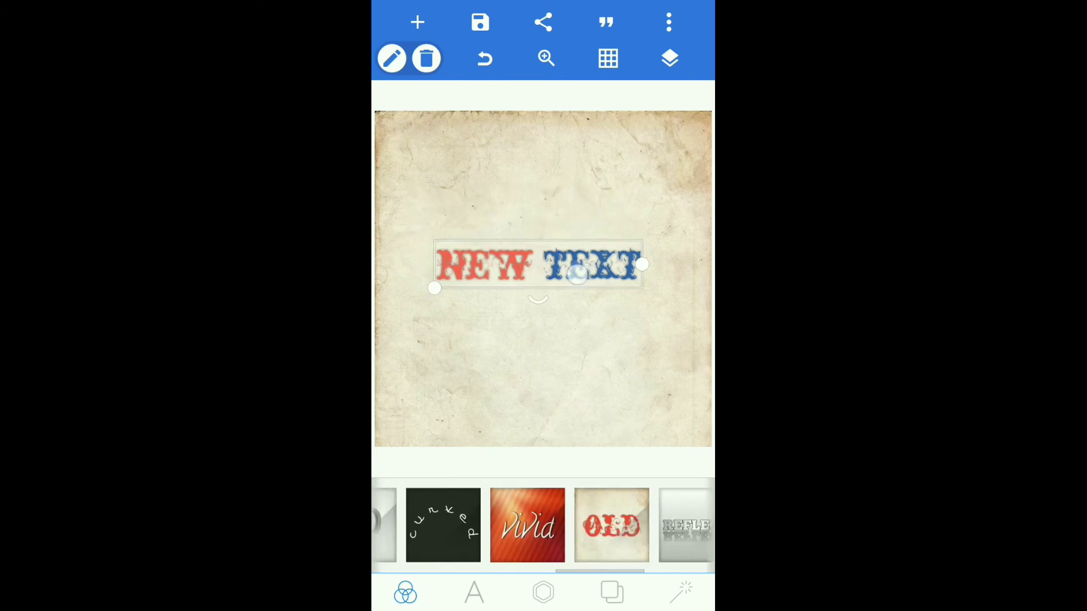
drag(538, 265, 538, 372)
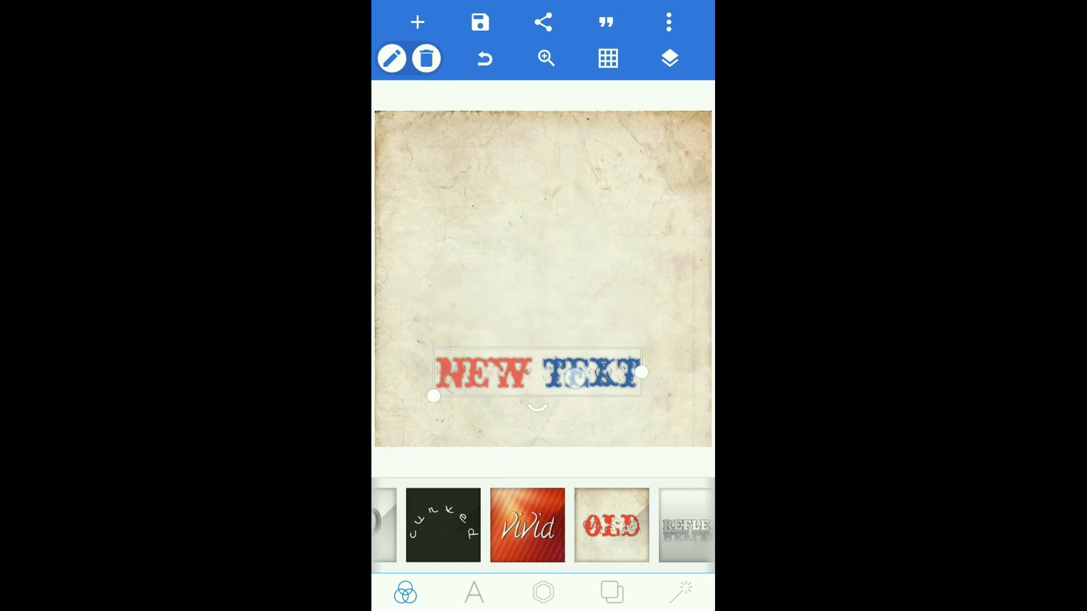
drag(537, 375, 539, 414)
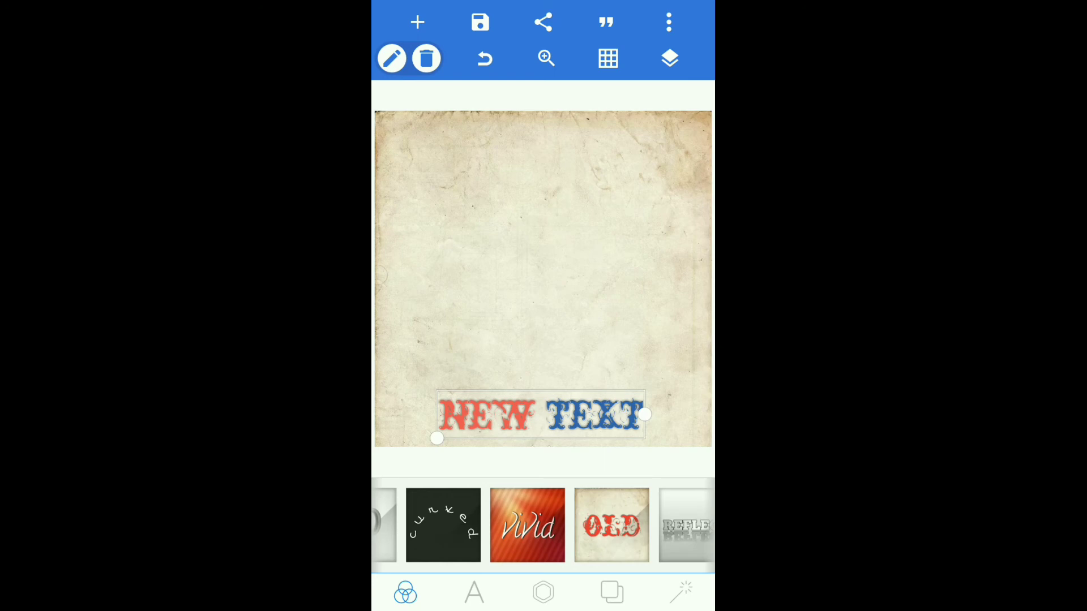
click(667, 58)
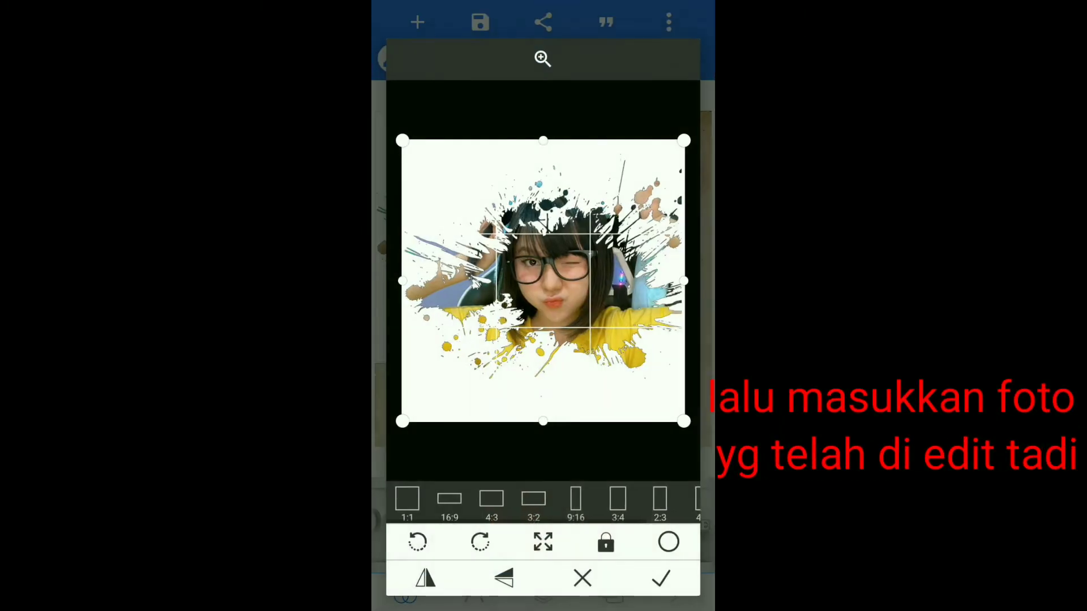
Insert the cropped splash photo above the title and open the title text for editing
click(660, 577)
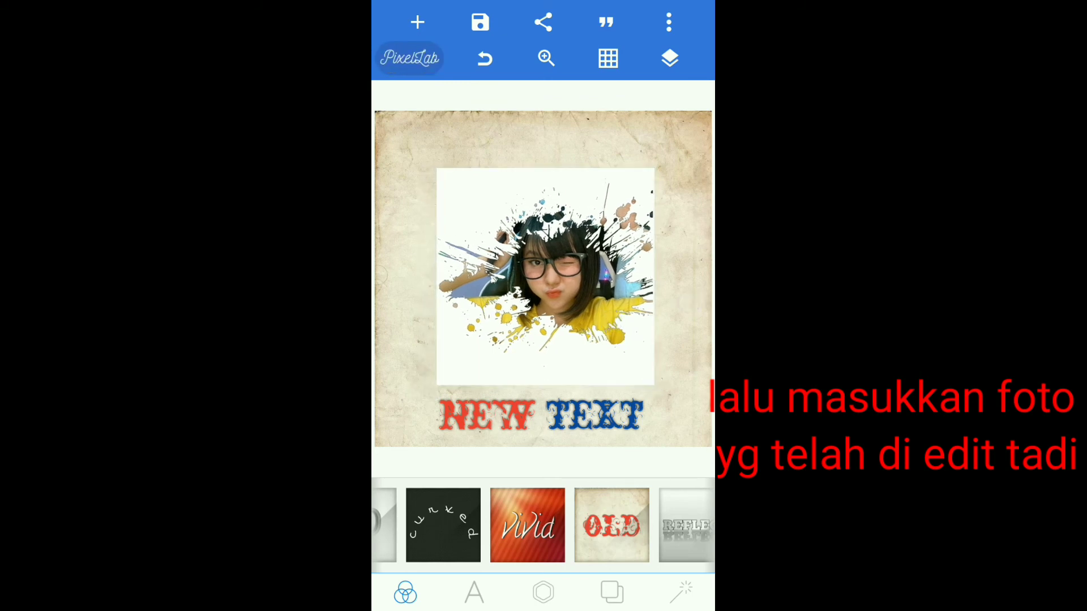
click(540, 412)
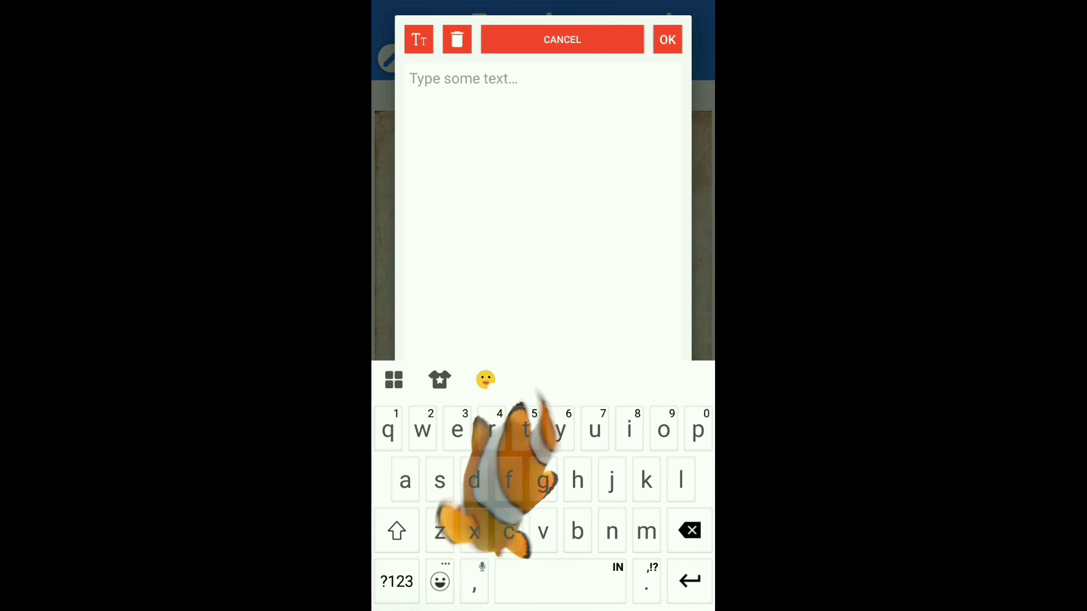
Replace the placeholder 'NEW TEXT' title with 'VALOID'
click(396, 530)
text(VALOID)
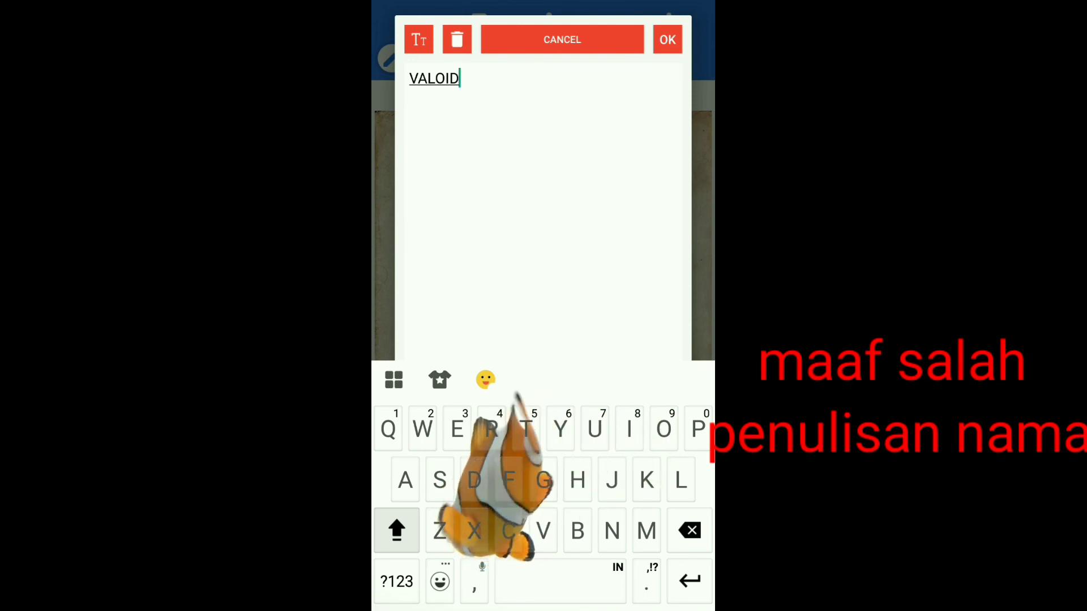
click(667, 39)
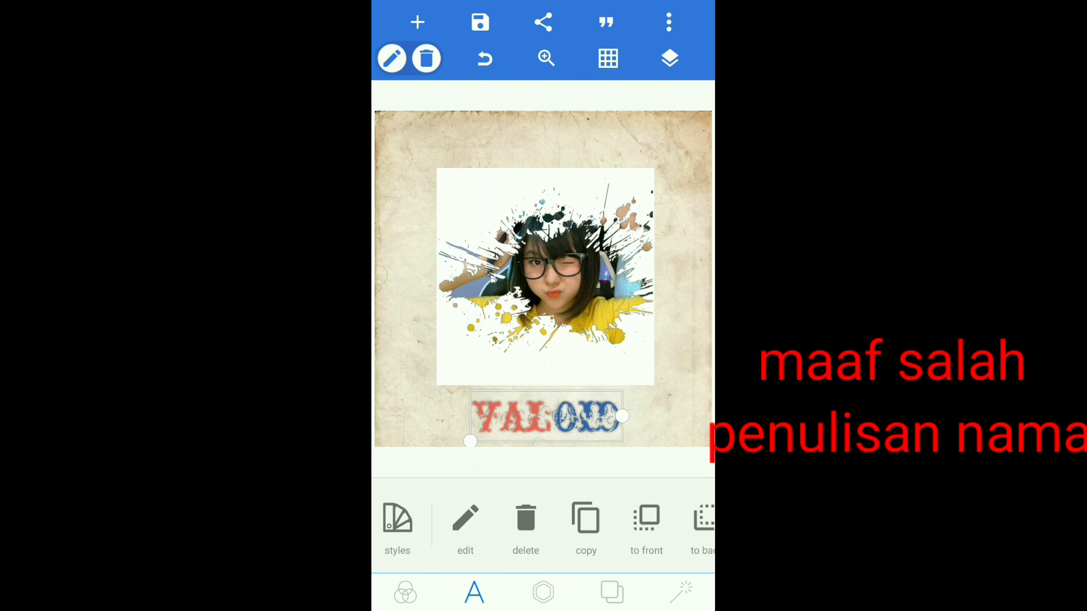
Save the finished VALOID paper-template design to the gallery as a JPG
click(543, 22)
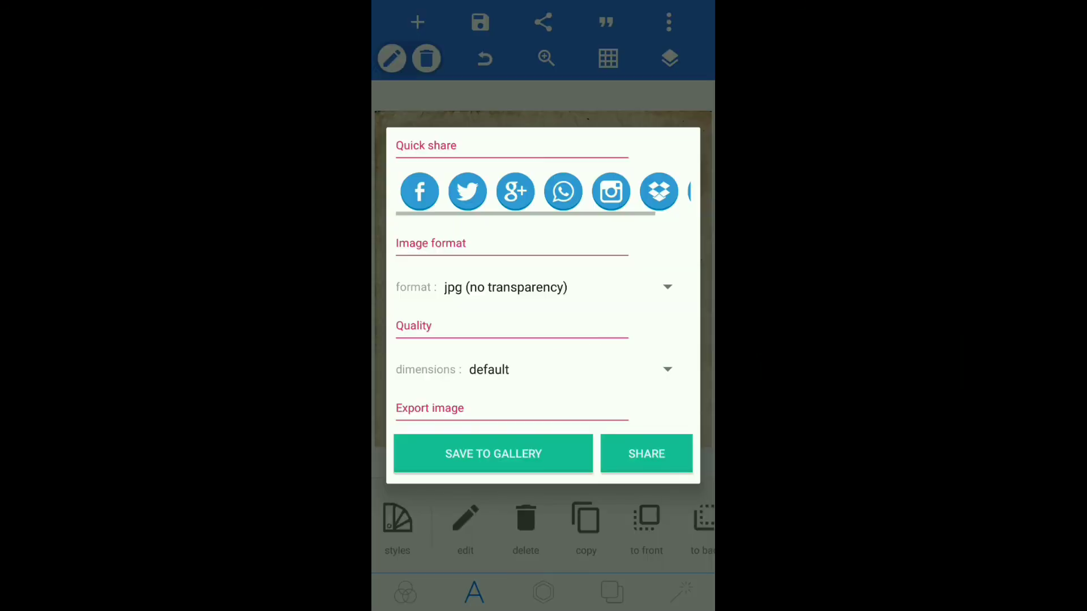
click(494, 454)
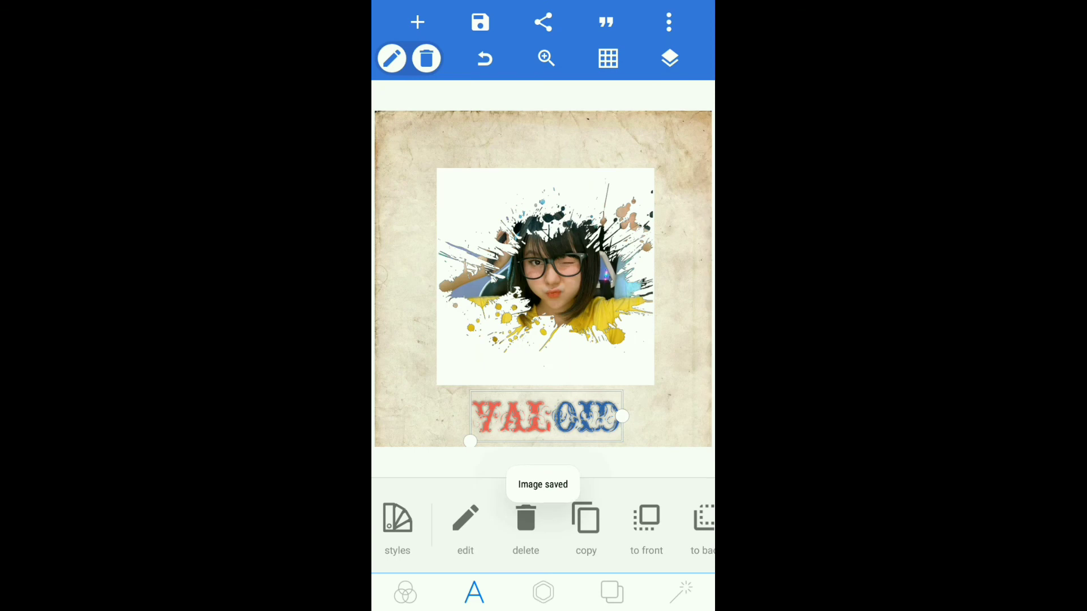